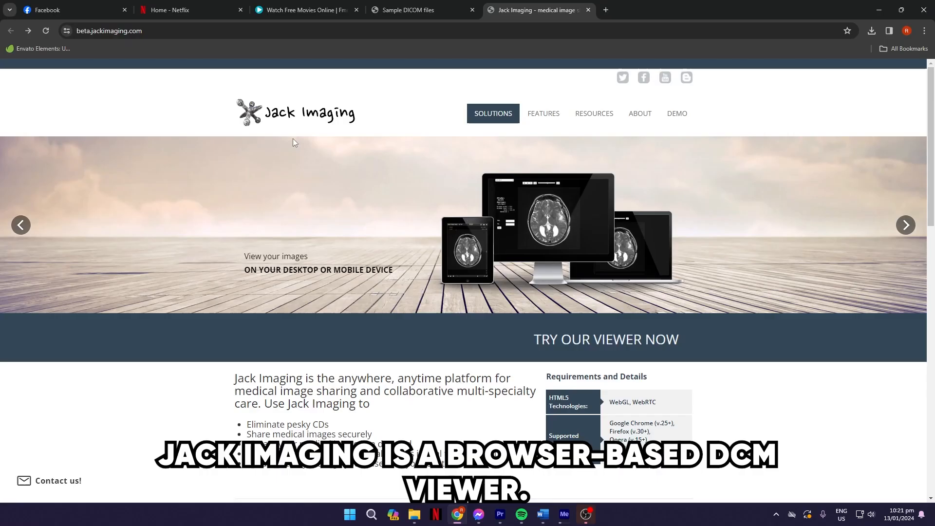
mouse_move(346, 296)
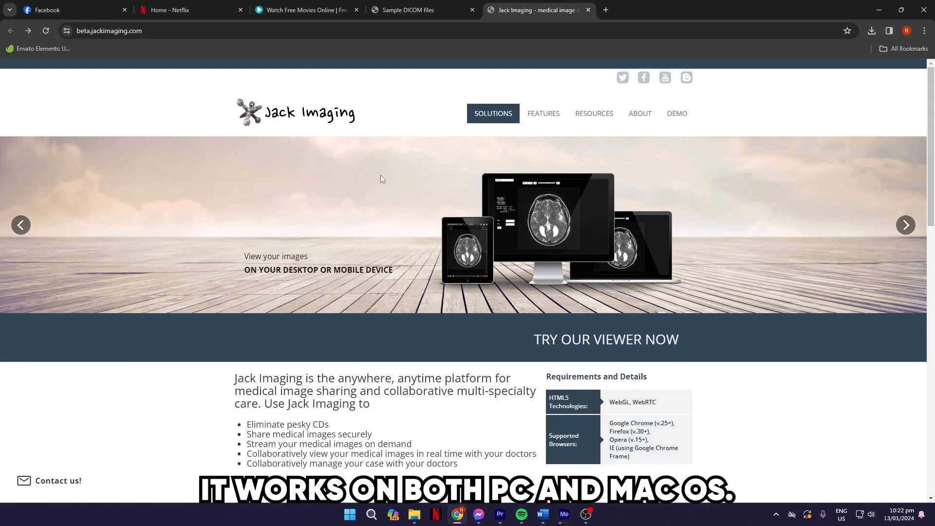
Download and launch the MicroDicom DICOM Viewer 2023.3 32-bit installer from microdicom.com/downloads.html
left_click(543, 113)
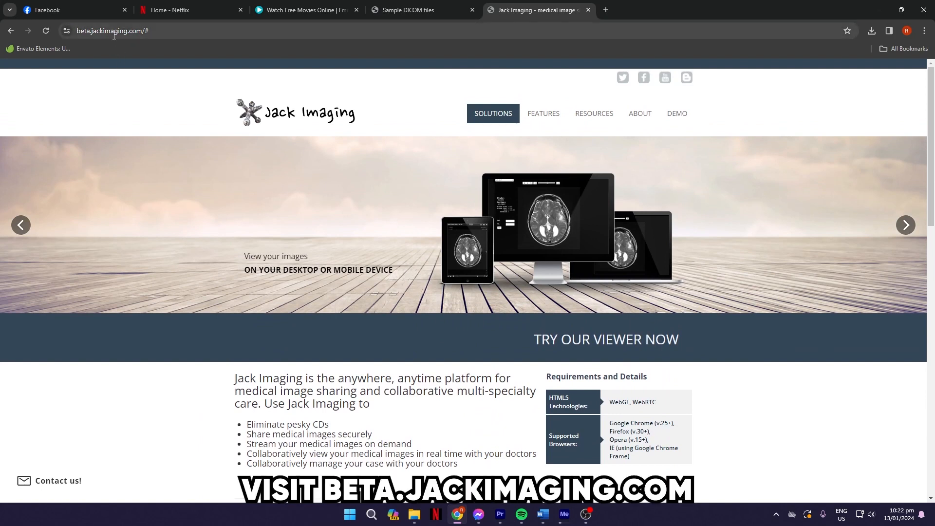
left_click(113, 31)
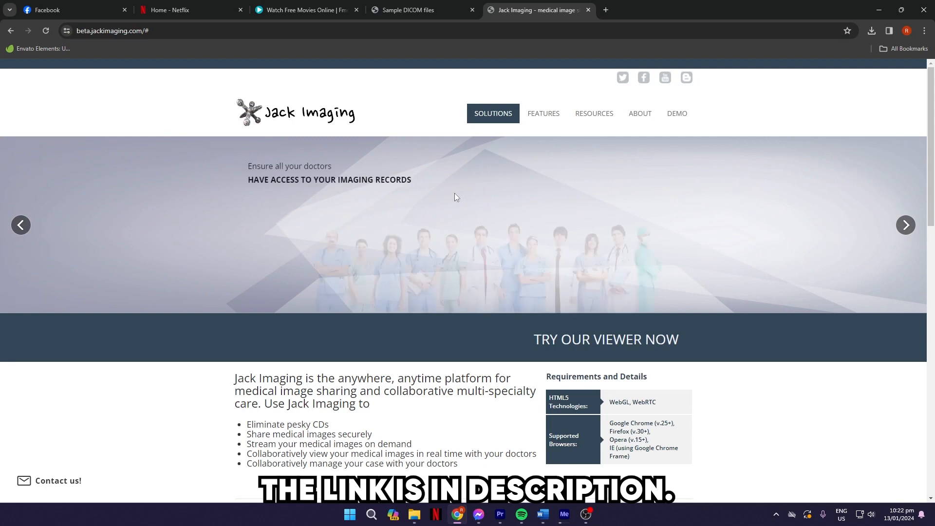
mouse_move(675, 123)
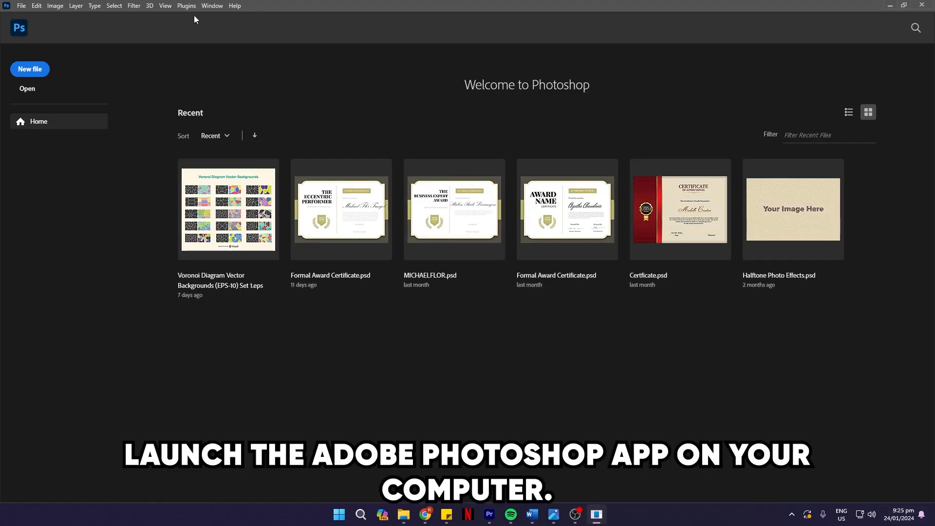
mouse_move(56, 82)
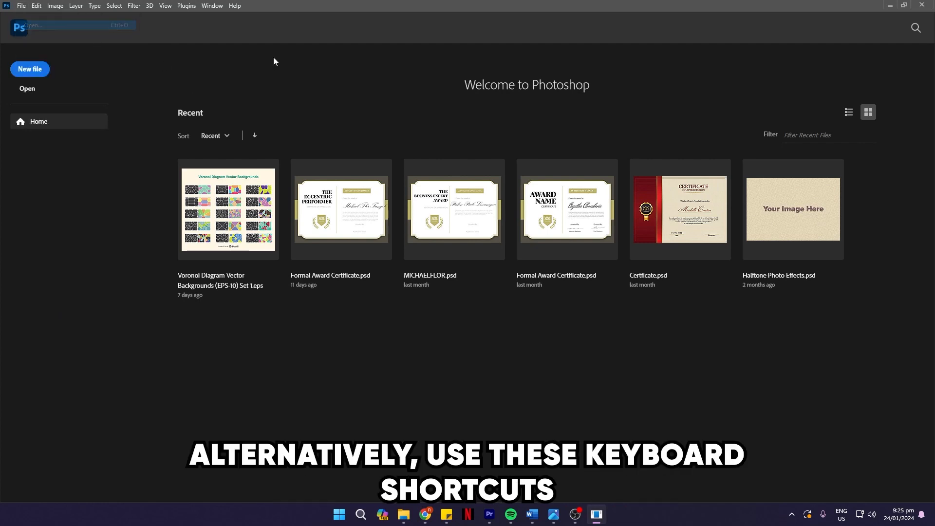
left_click(27, 88)
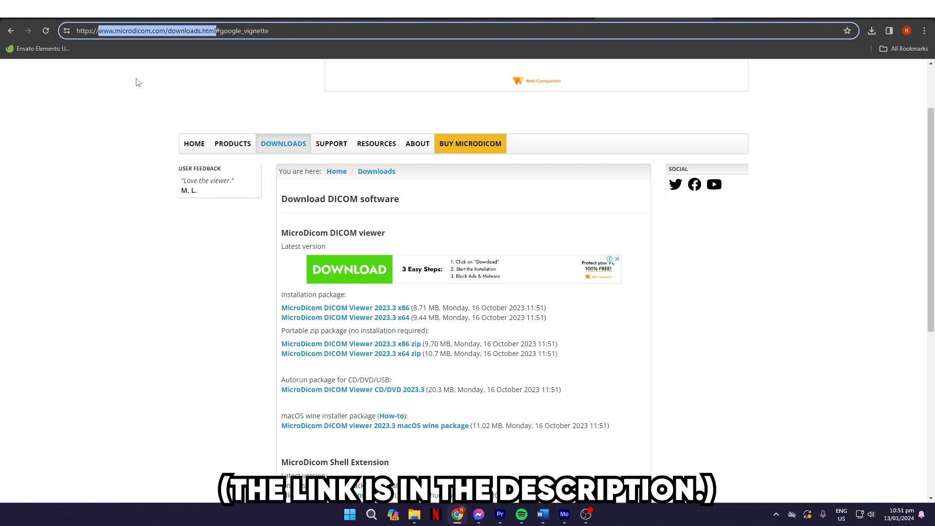
mouse_move(99, 217)
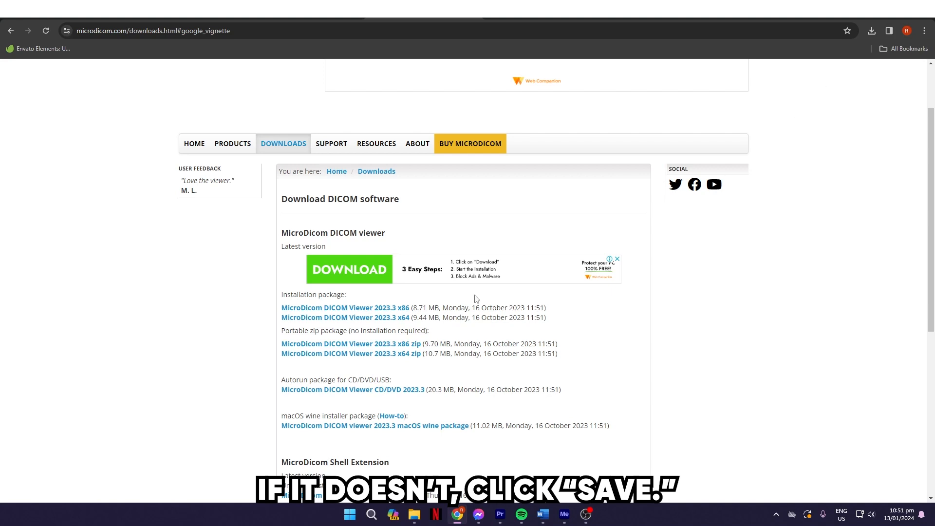
left_click(872, 30)
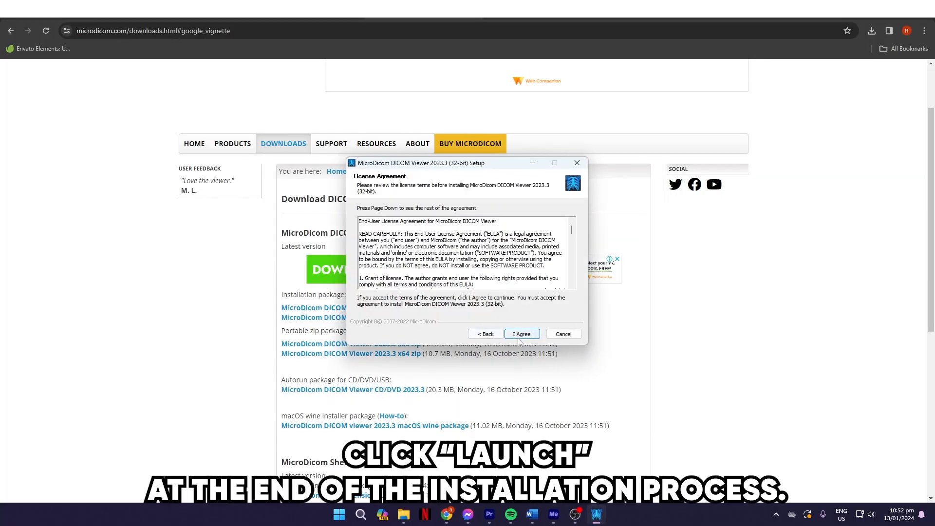
Accept the license agreement and finish setup with the viewer set to launch
left_click(522, 334)
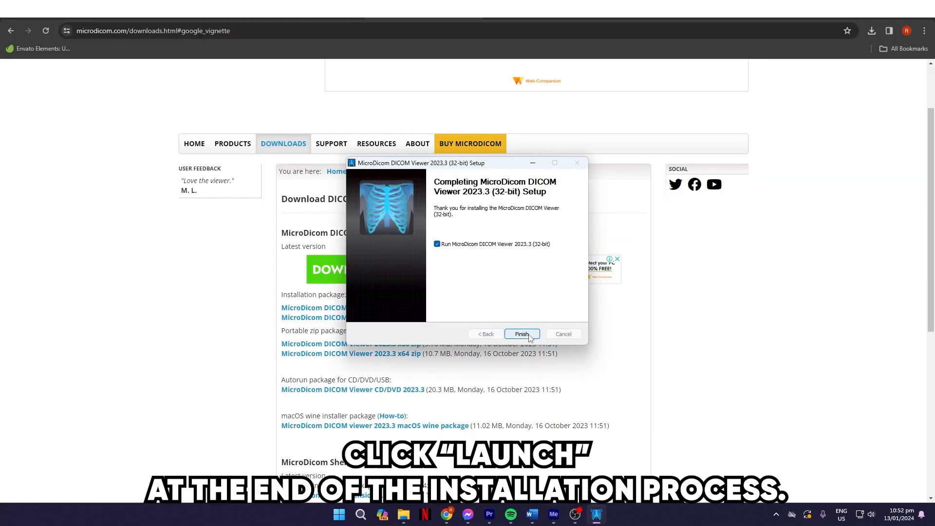
left_click(522, 333)
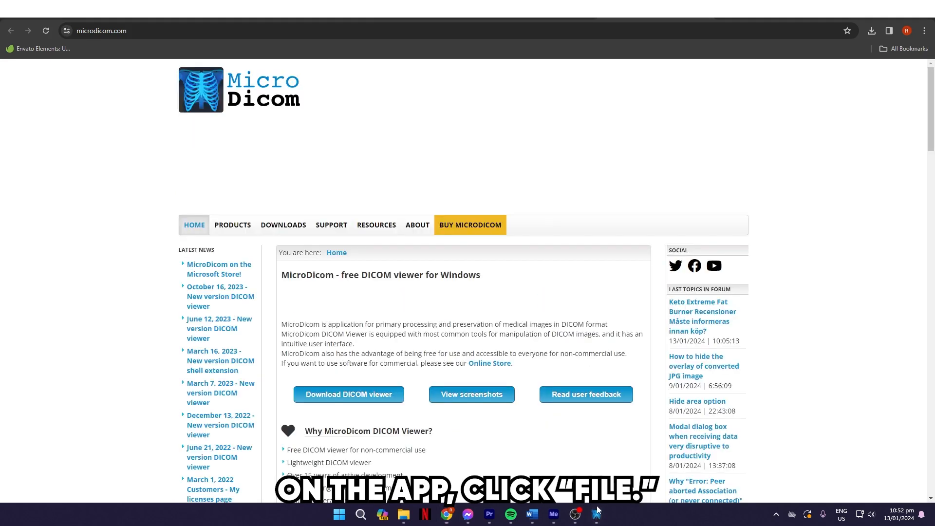
Open the File > Open dialog and browse to the CLIENT 2 folder on D:
left_click(80, 86)
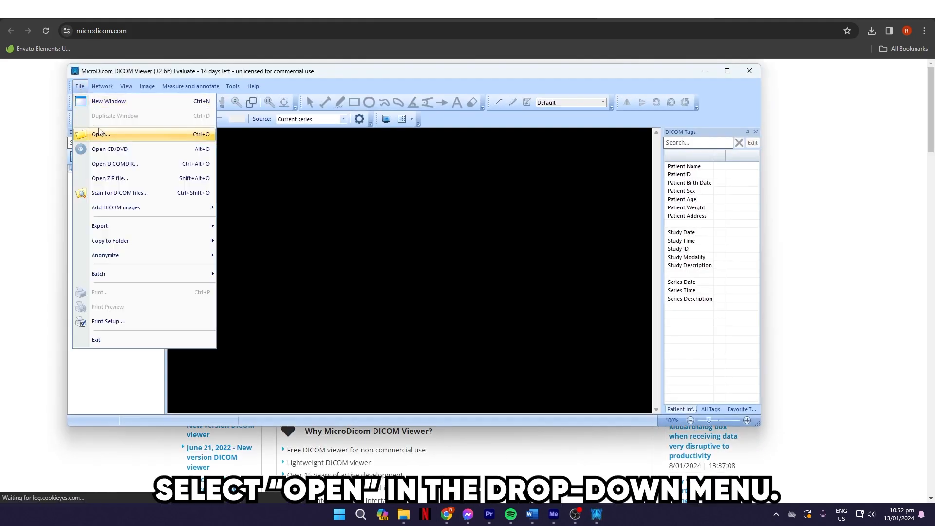
left_click(100, 134)
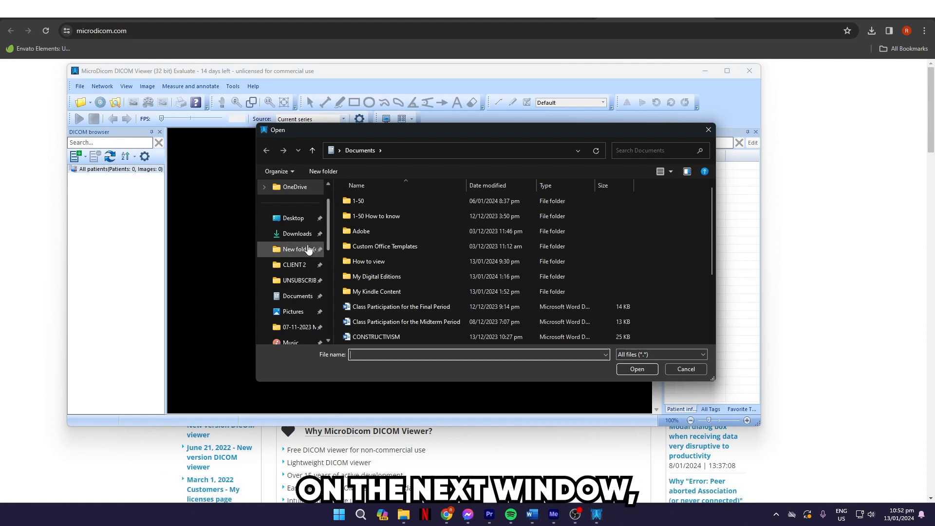
left_click(294, 264)
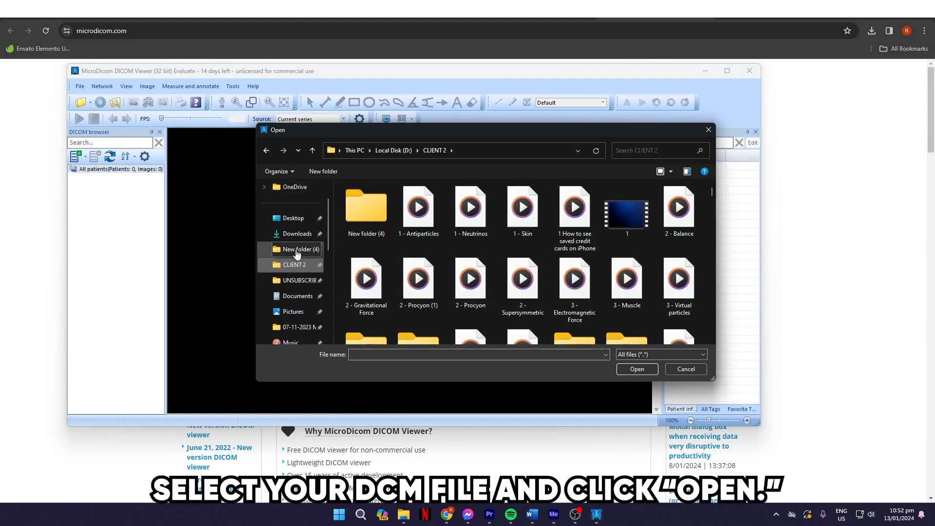